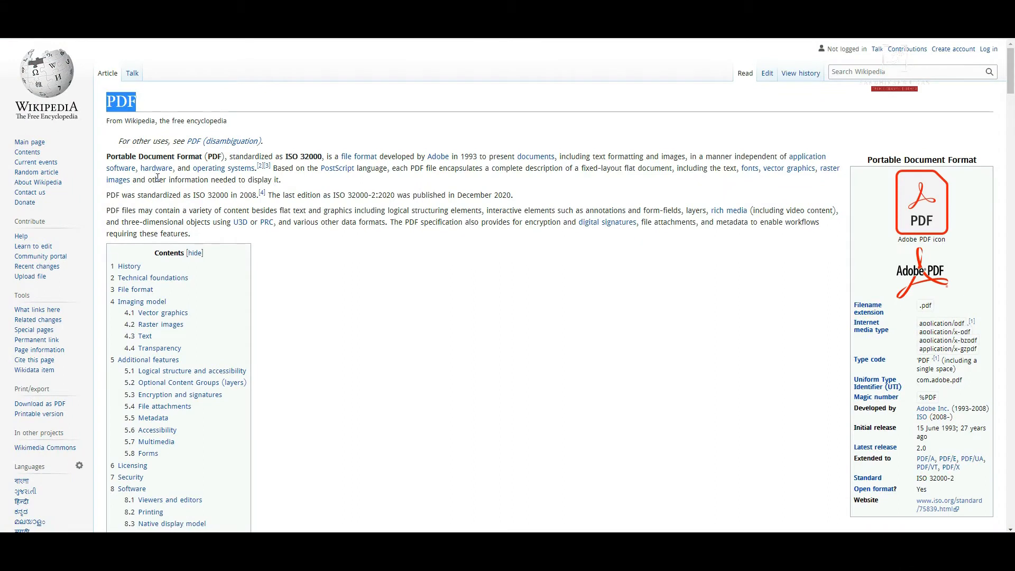
{"action": "mouse_move", "coordinate": [129, 277]}
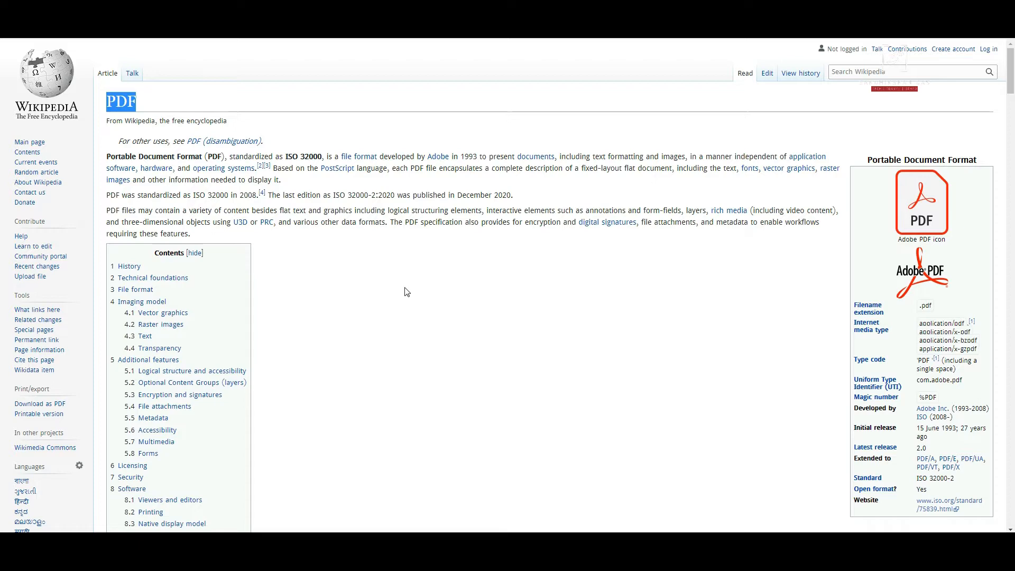
- Select the Word document for Acrobat's online Word to PDF conversion
{"action": "scroll", "scroll_direction": "down", "scroll_amount": 3}
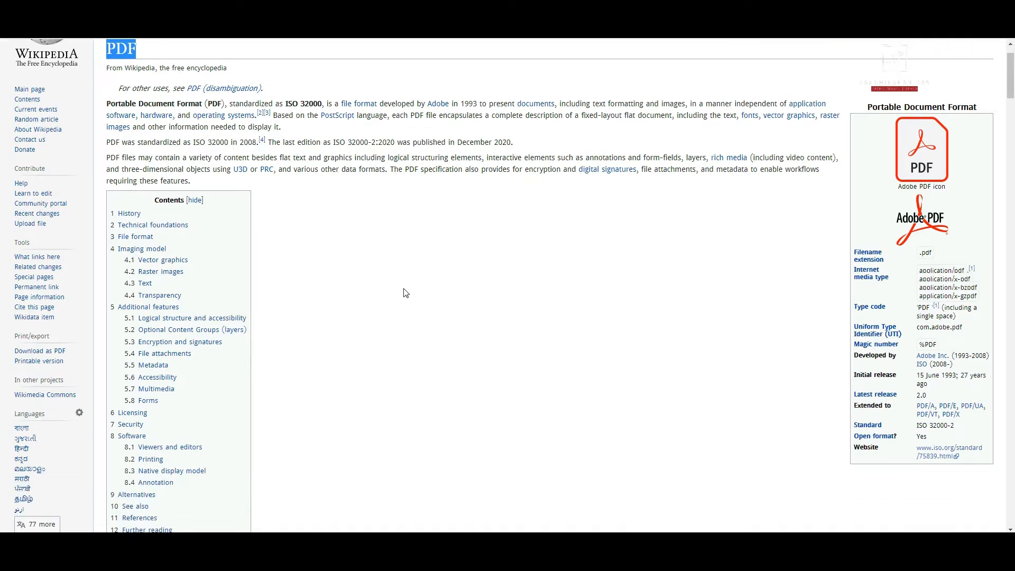
{"action": "mouse_move", "coordinate": [390, 306]}
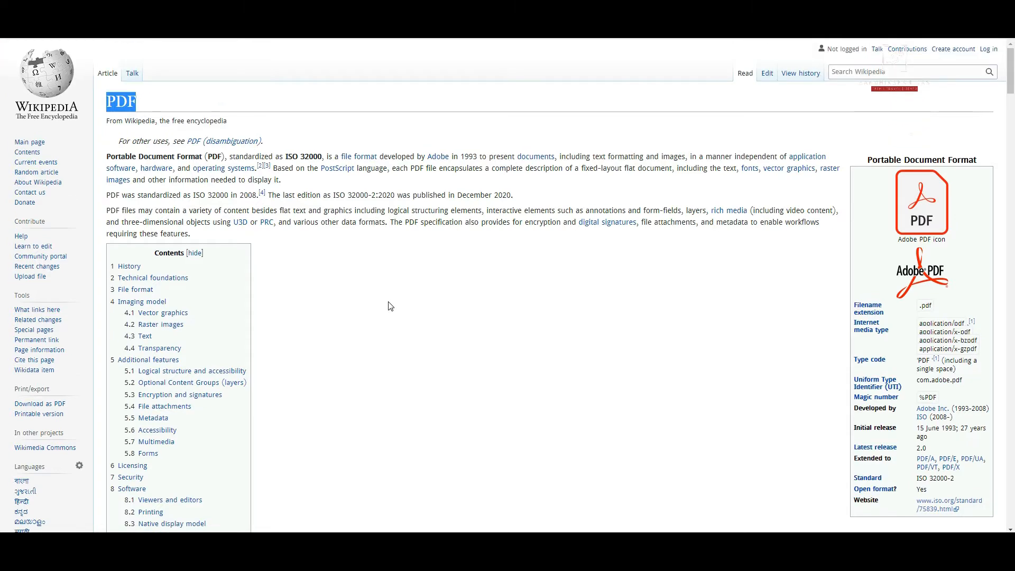
{"action": "mouse_move", "coordinate": [446, 283]}
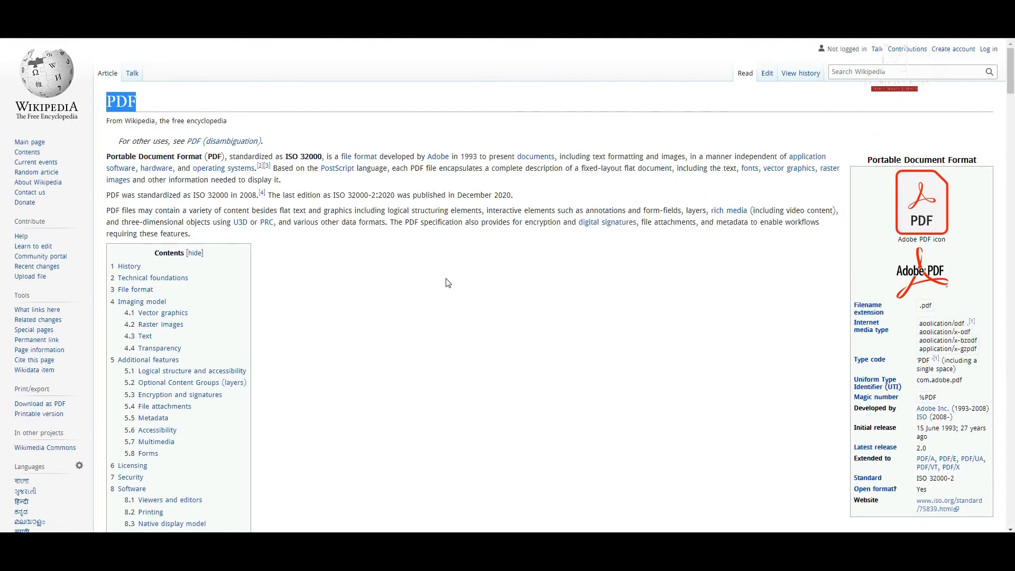
{"action": "mouse_move", "coordinate": [375, 247]}
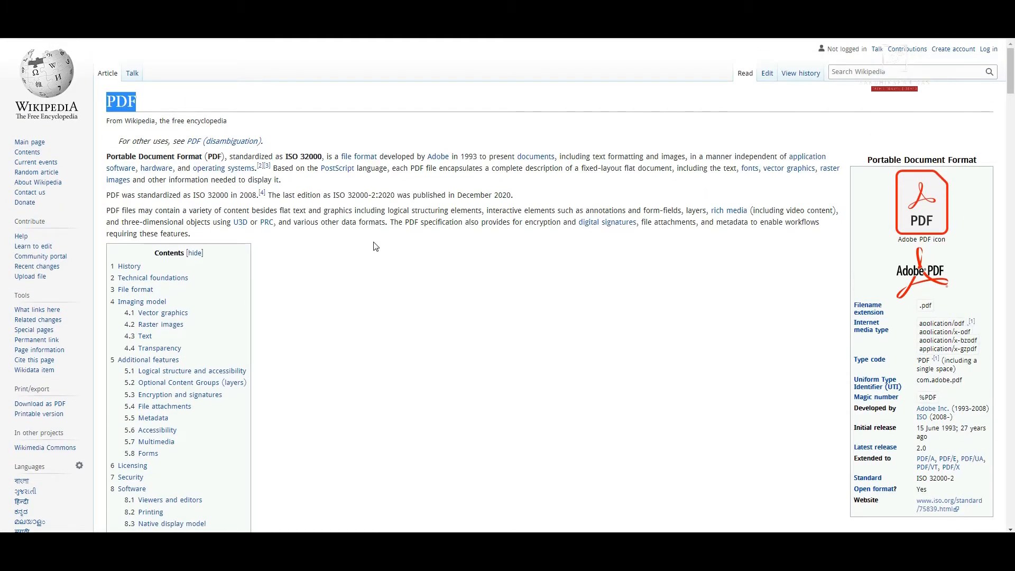
{"action": "mouse_move", "coordinate": [693, 380]}
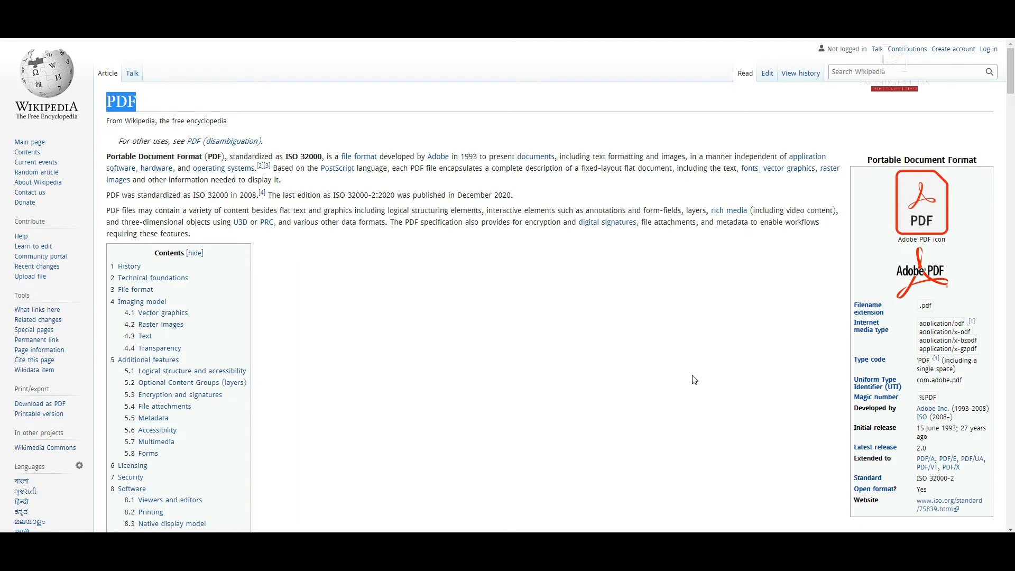
{"action": "mouse_move", "coordinate": [706, 379]}
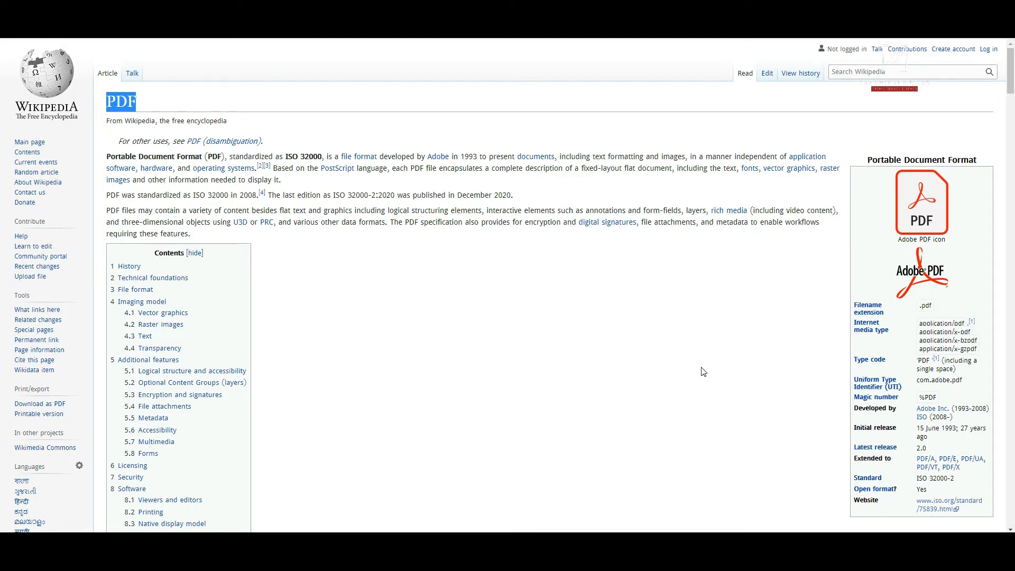
{"action": "mouse_move", "coordinate": [741, 343]}
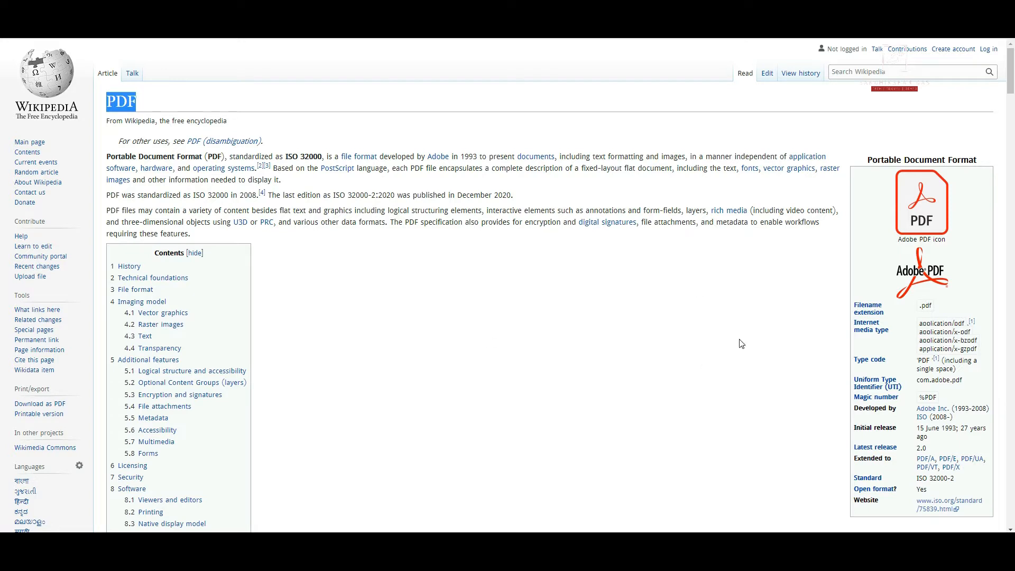
{"action": "mouse_move", "coordinate": [505, 79]}
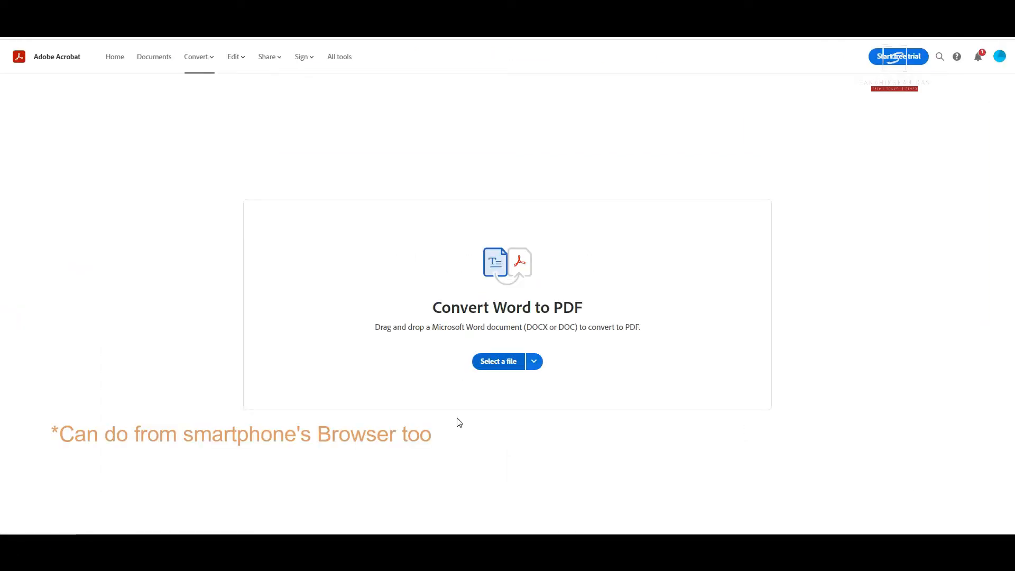
{"action": "left_click", "coordinate": [497, 362]}
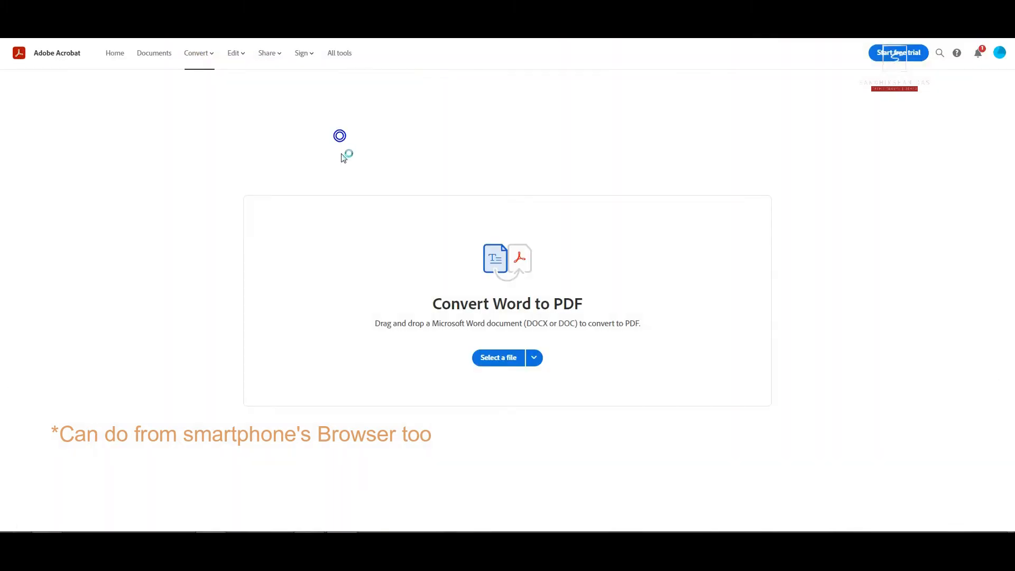
{"action": "left_click", "coordinate": [497, 357]}
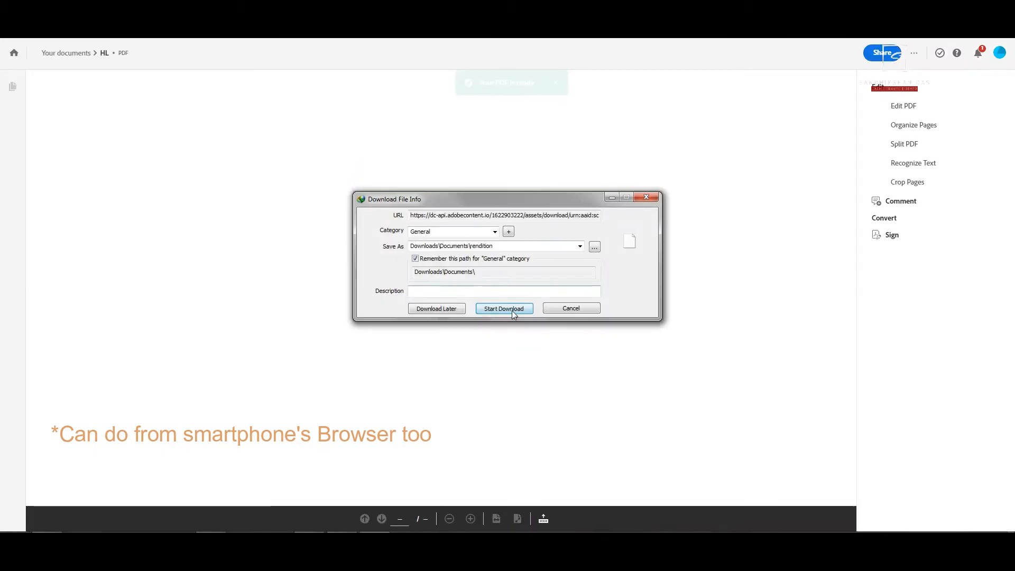
- Download the converted PDF from Acrobat's download dialog
{"action": "left_click", "coordinate": [503, 307]}
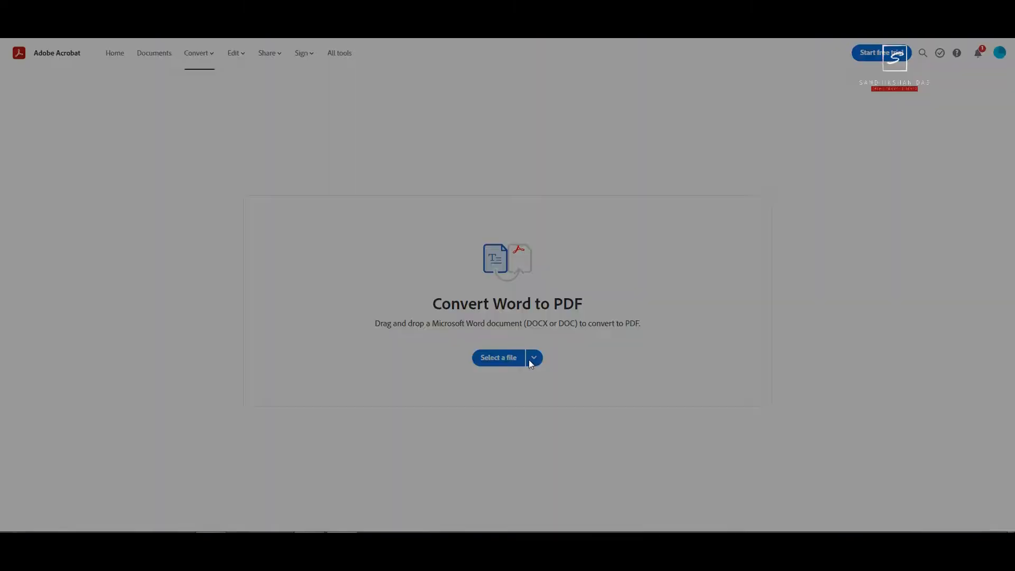
{"action": "left_click", "coordinate": [498, 357]}
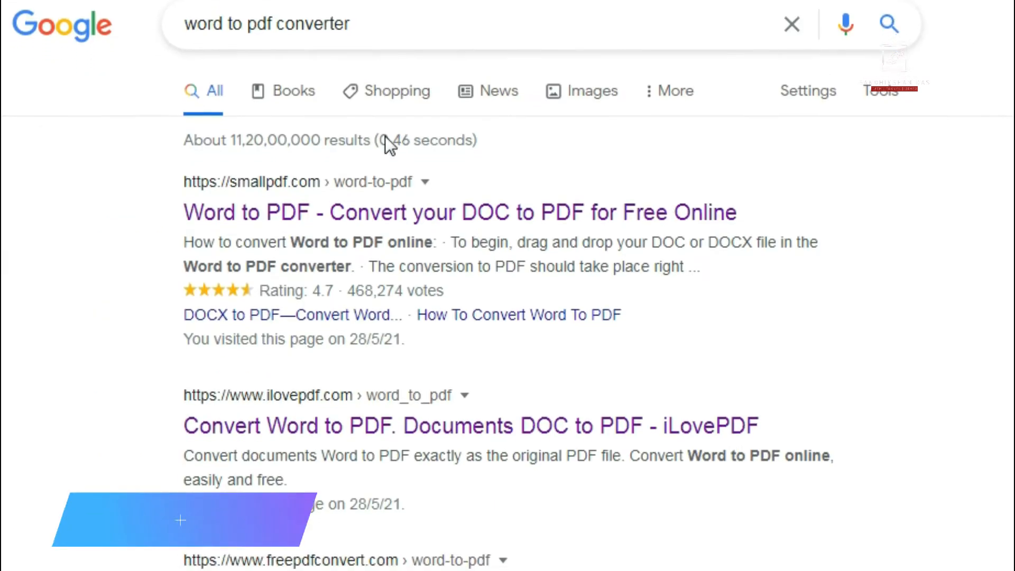
- Scroll the 'word to pdf converter' results past Smallpdf, iLovePDF and freepdfconvert
{"action": "scroll", "scroll_direction": "down", "scroll_amount": 3}
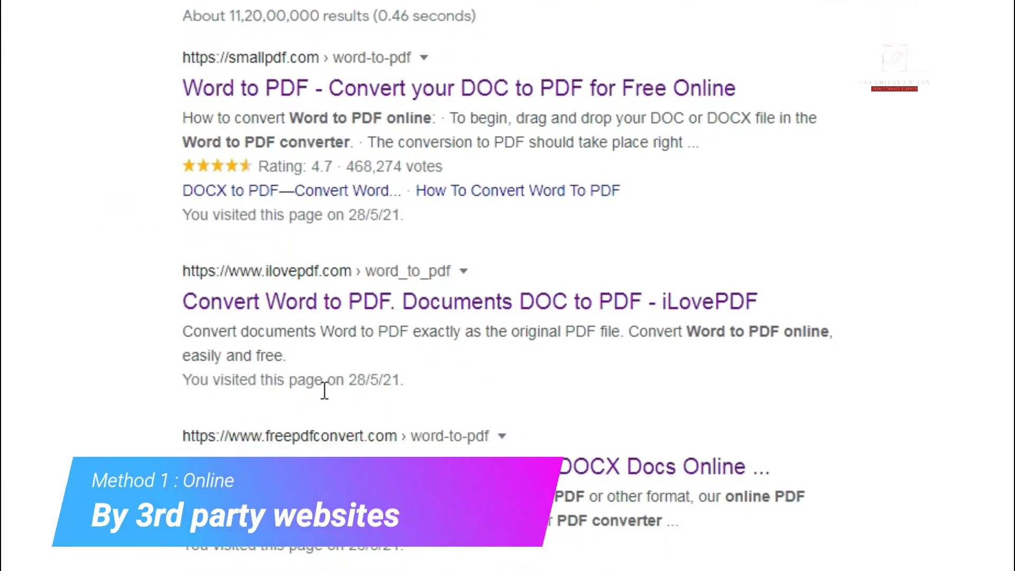
{"action": "scroll", "scroll_direction": "down", "scroll_amount": 3}
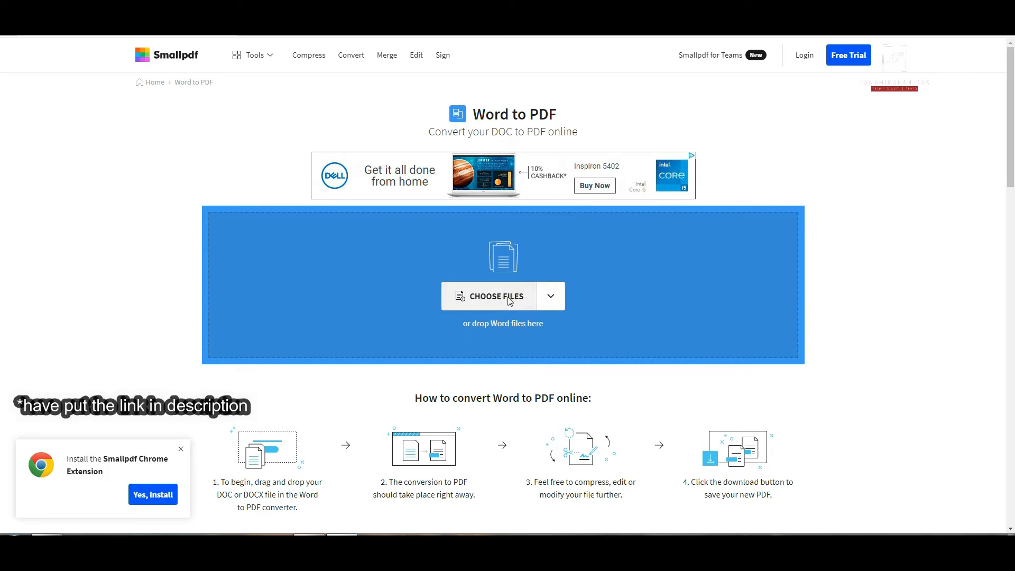
{"action": "mouse_move", "coordinate": [124, 57]}
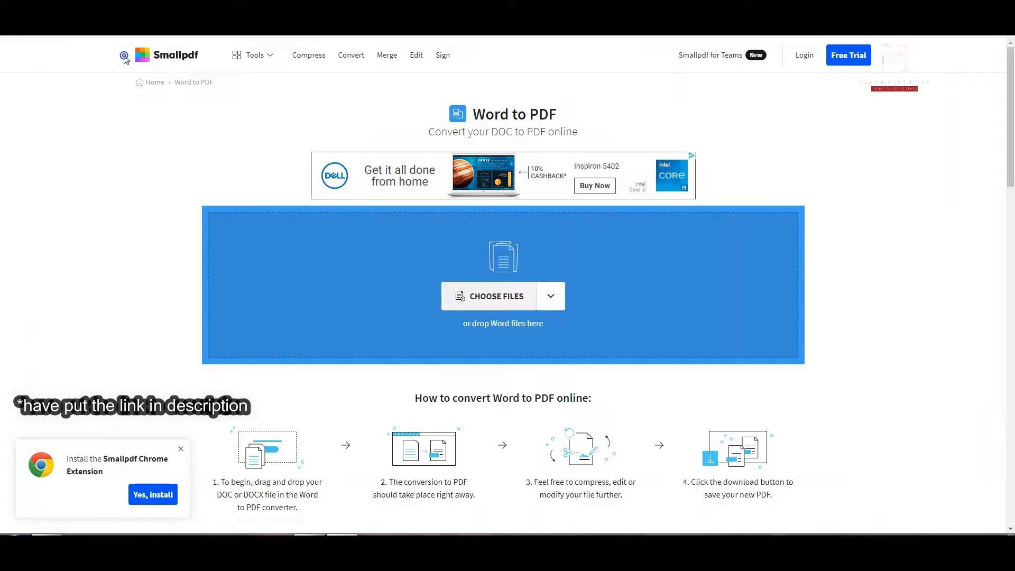
- Upload the test .docx, convert it to PDF and download the result
{"action": "left_click", "coordinate": [489, 296]}
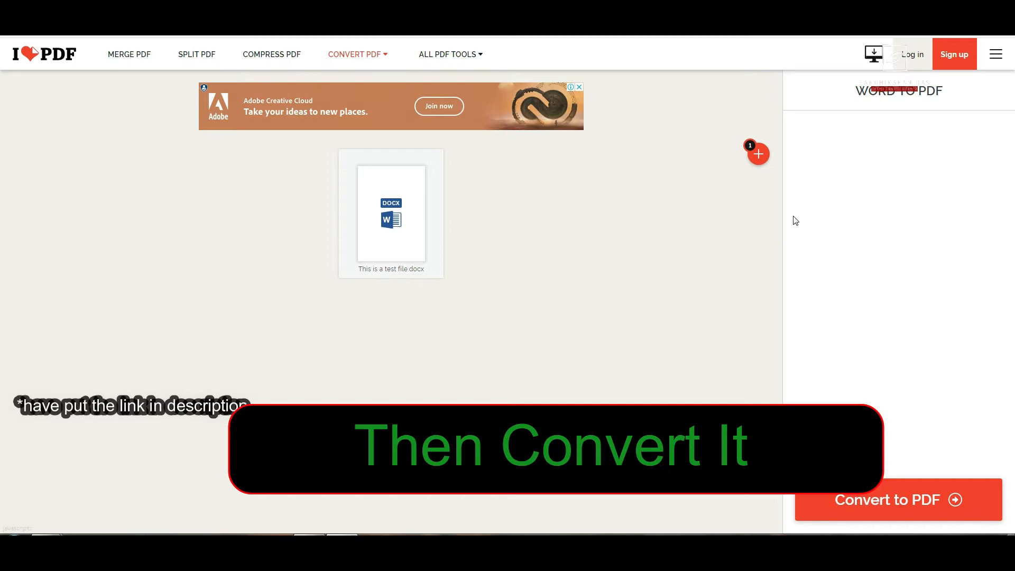
{"action": "left_click", "coordinate": [897, 500]}
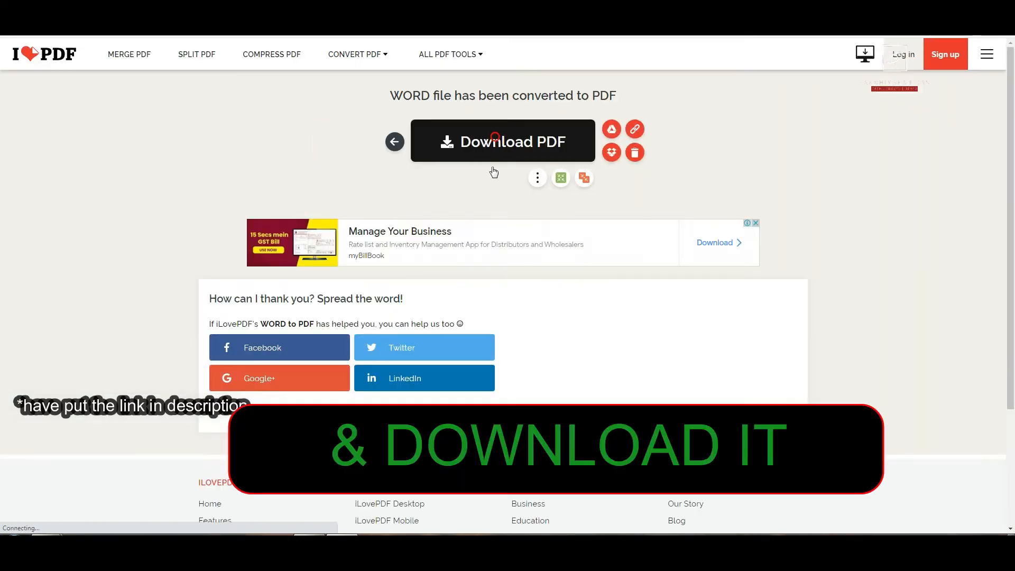
{"action": "left_click", "coordinate": [501, 140]}
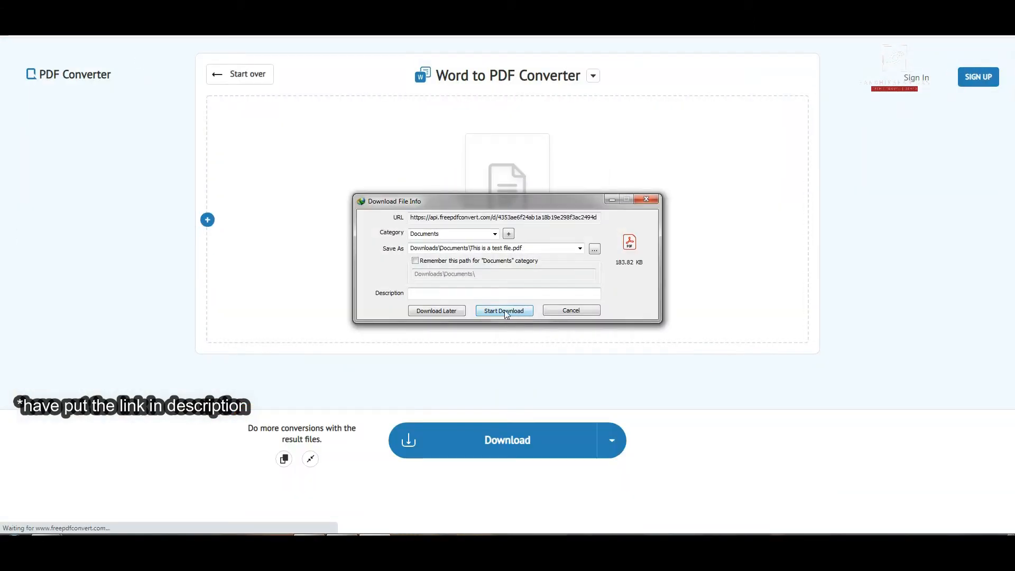
{"action": "left_click", "coordinate": [503, 310]}
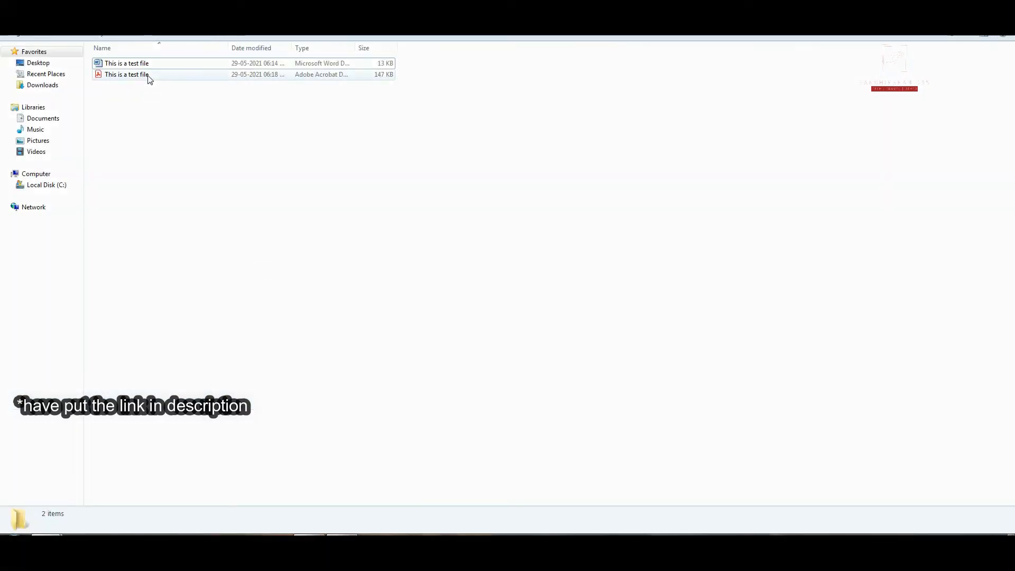
- Open the newly downloaded PDF from Explorer to check it
{"action": "left_click", "coordinate": [126, 74]}
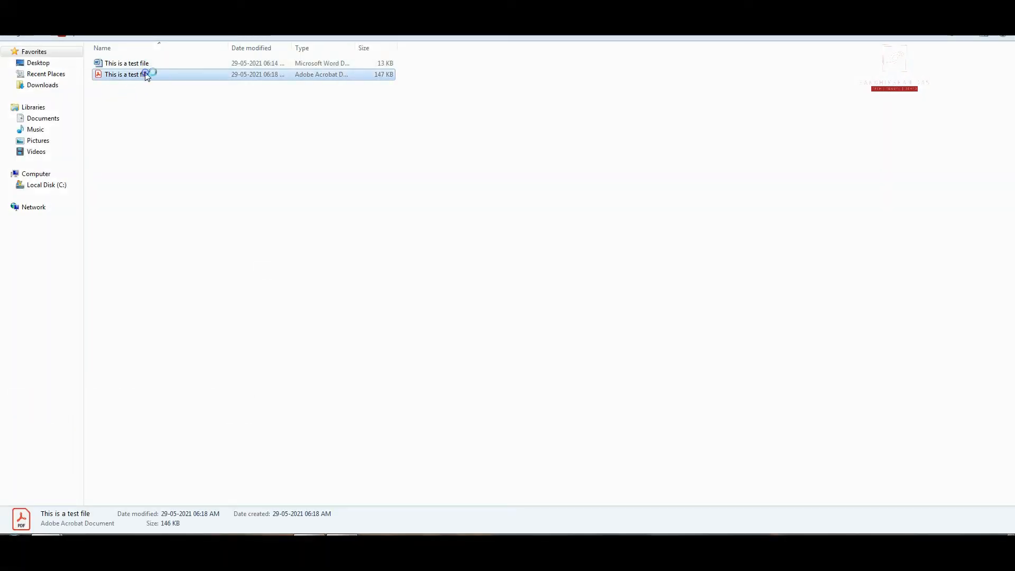
{"action": "double_click", "coordinate": [123, 74]}
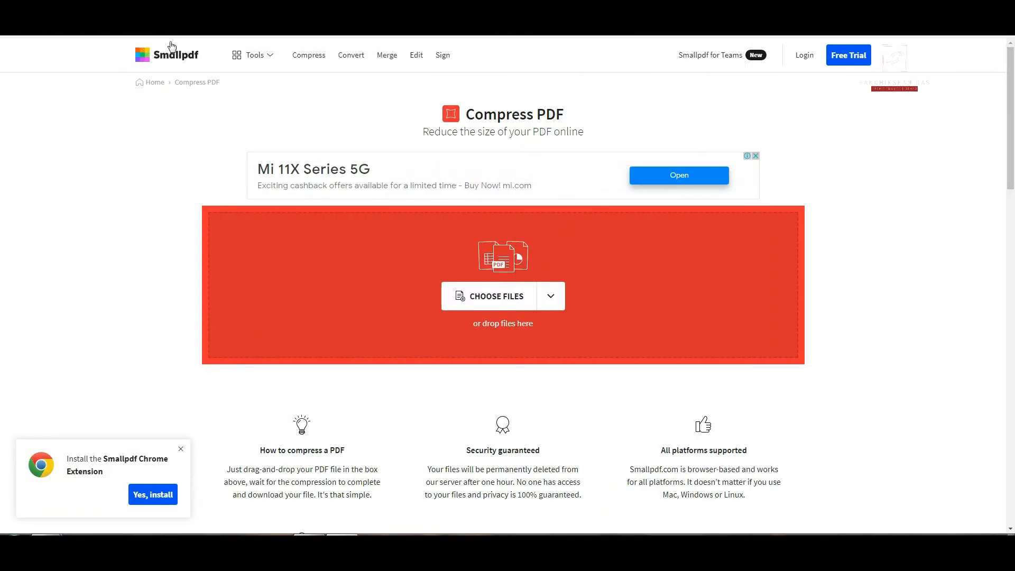
{"action": "mouse_move", "coordinate": [543, 188]}
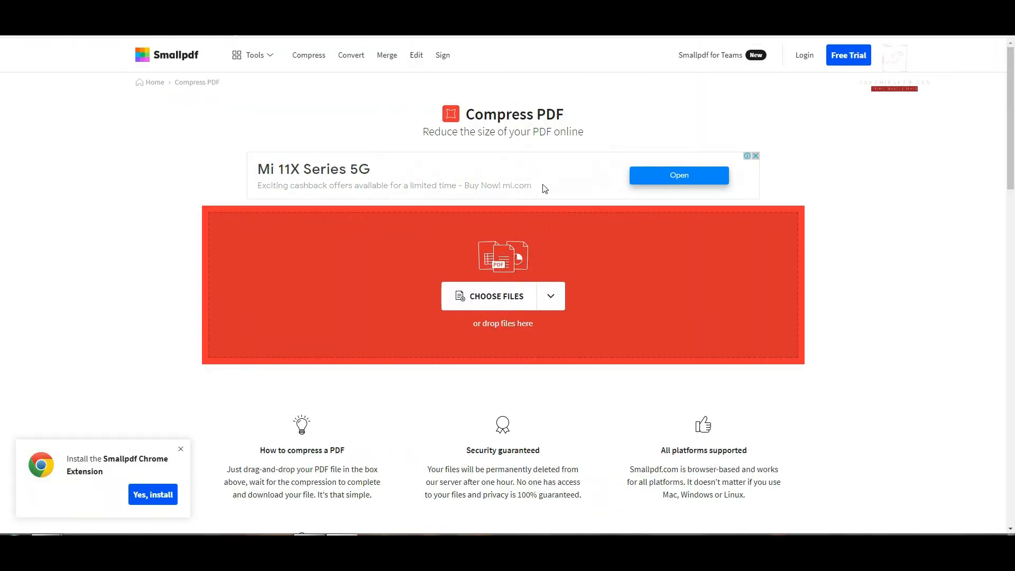
{"action": "mouse_move", "coordinate": [538, 200]}
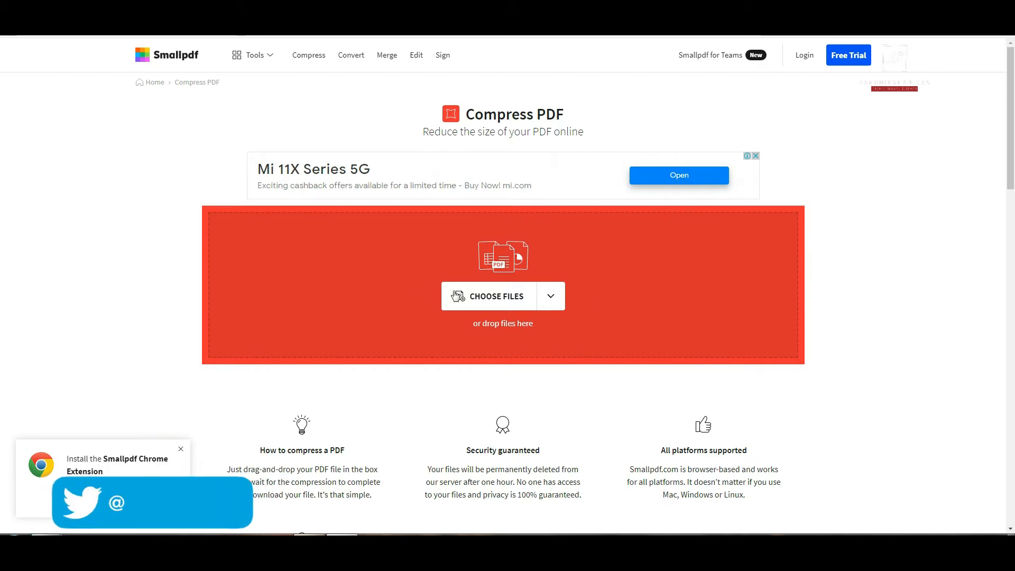
- Run Smallpdf basic compression on the test PDF
{"action": "left_click", "coordinate": [488, 296]}
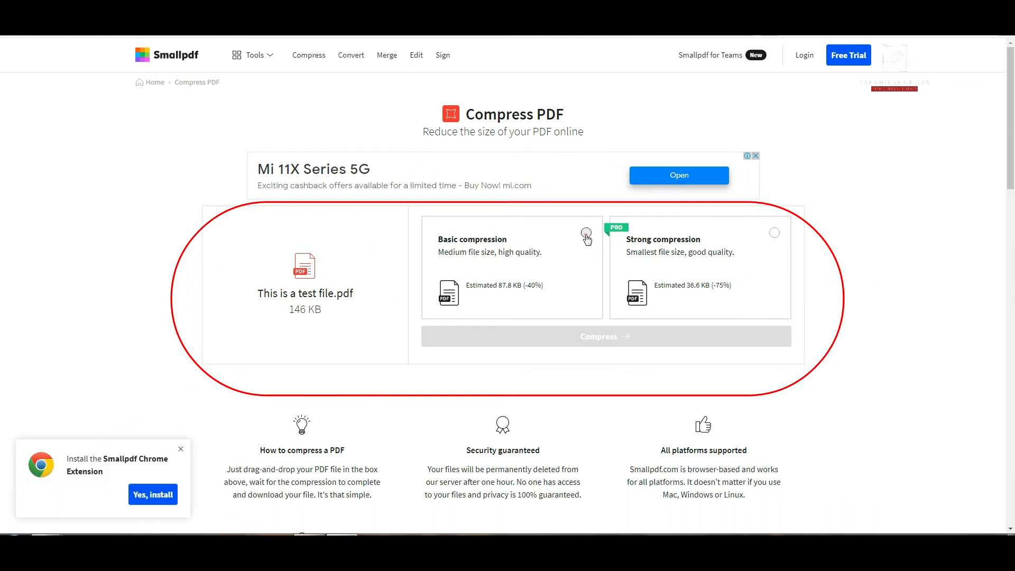
{"action": "left_click", "coordinate": [584, 232]}
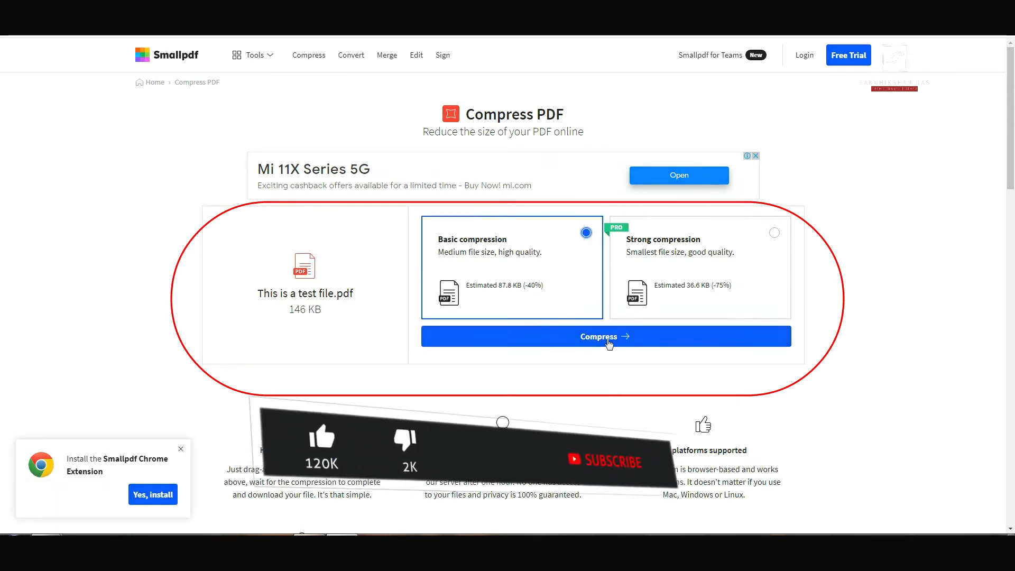
{"action": "left_click", "coordinate": [605, 336]}
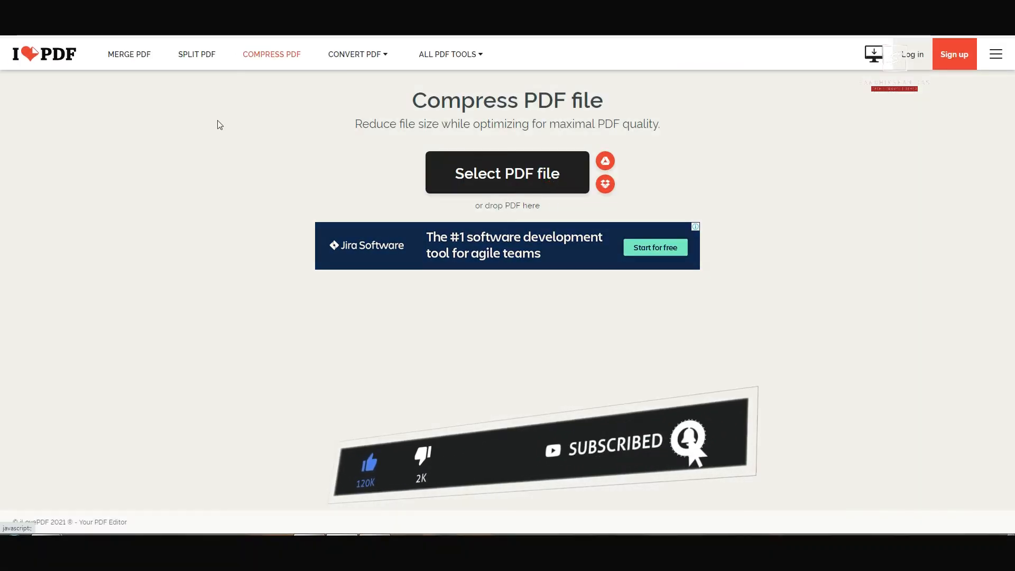
- Compress the test PDF in iLovePDF (146.29 KB to 10.99 KB) and download it
{"action": "left_click", "coordinate": [507, 172]}
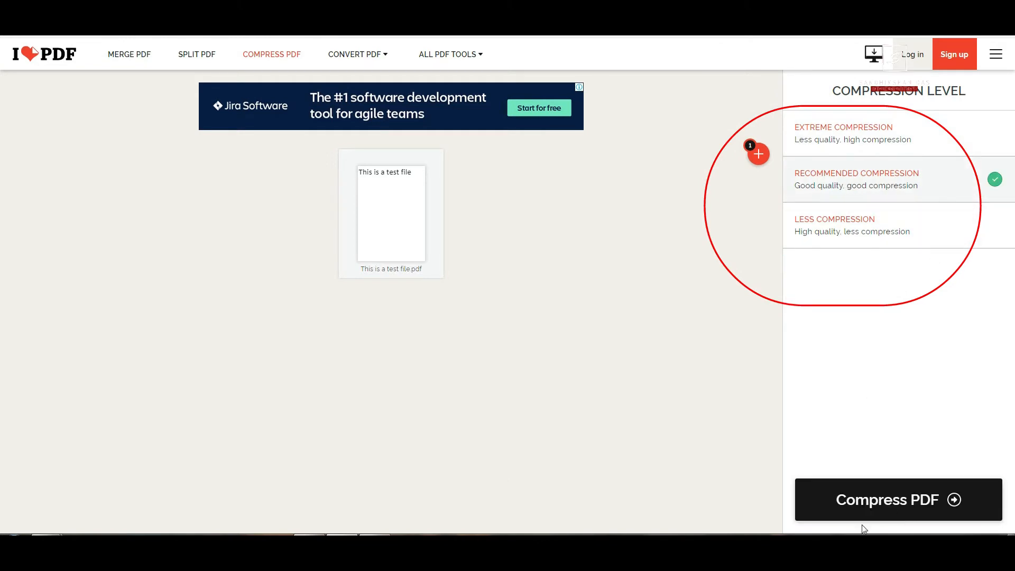
{"action": "left_click", "coordinate": [897, 499]}
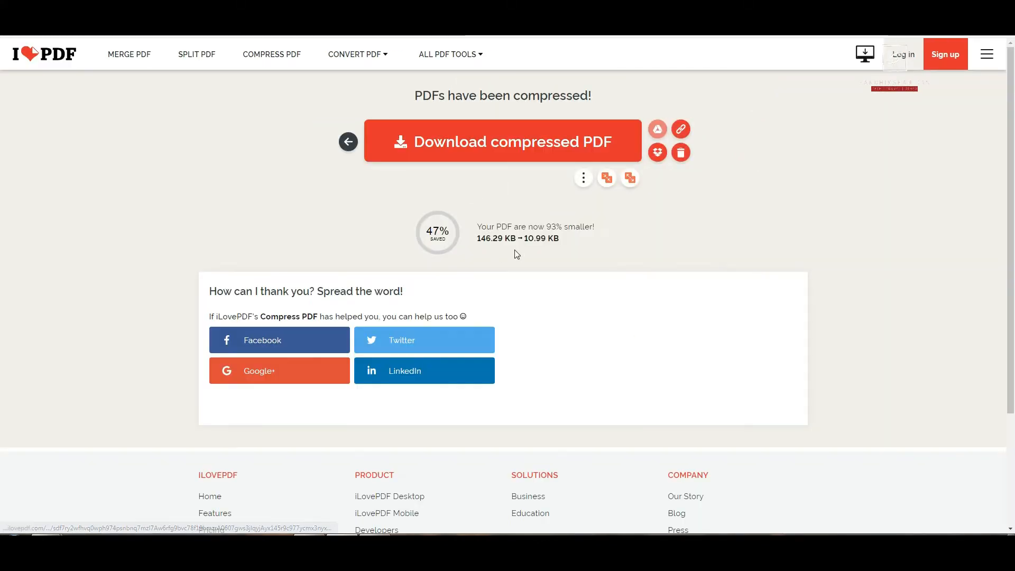
{"action": "left_click", "coordinate": [501, 141]}
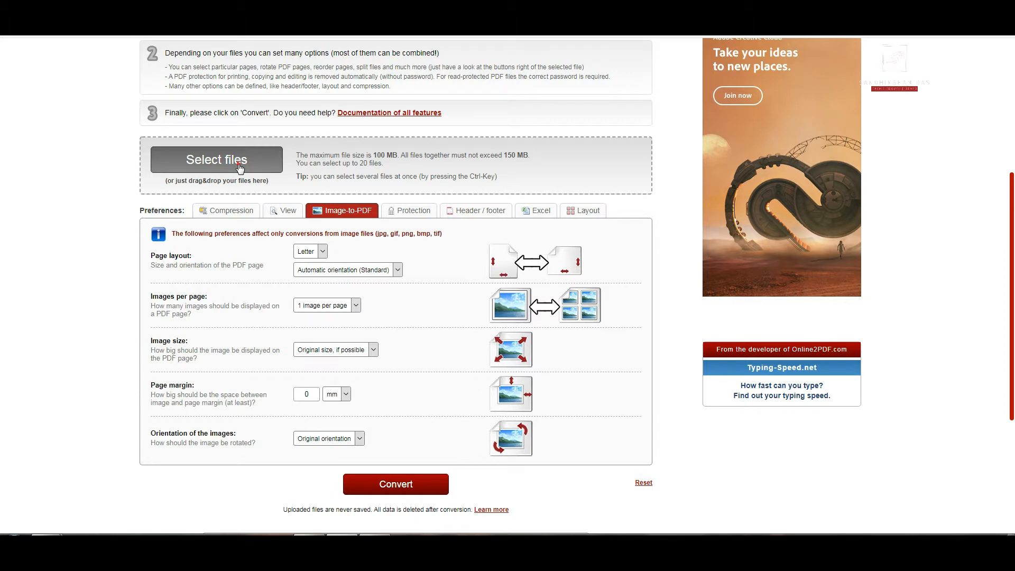
- Load the test PDF in Online2PDF, then replace it with Desert.jpg for PDF conversion
{"action": "left_click", "coordinate": [216, 159]}
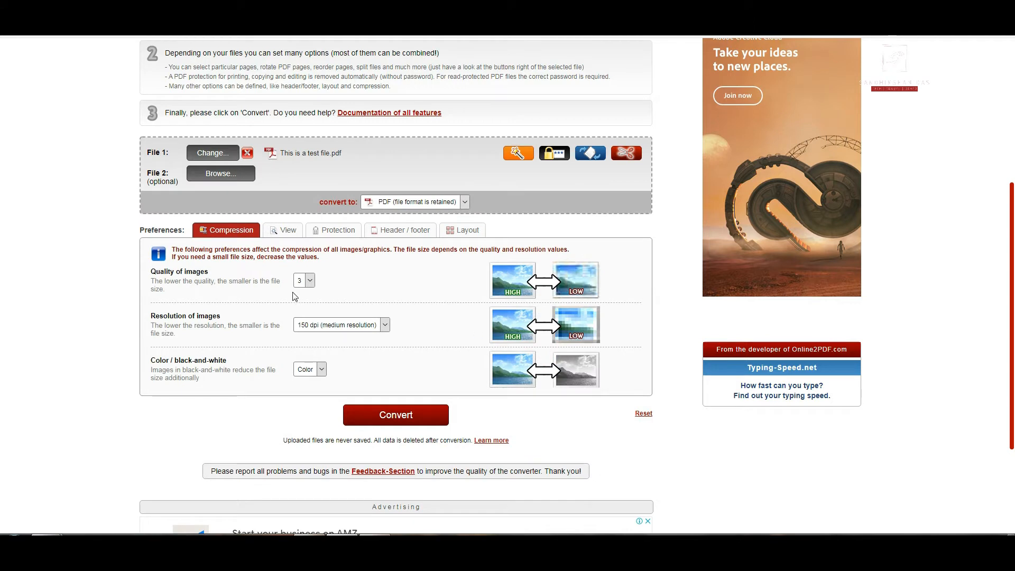
{"action": "left_click", "coordinate": [304, 280]}
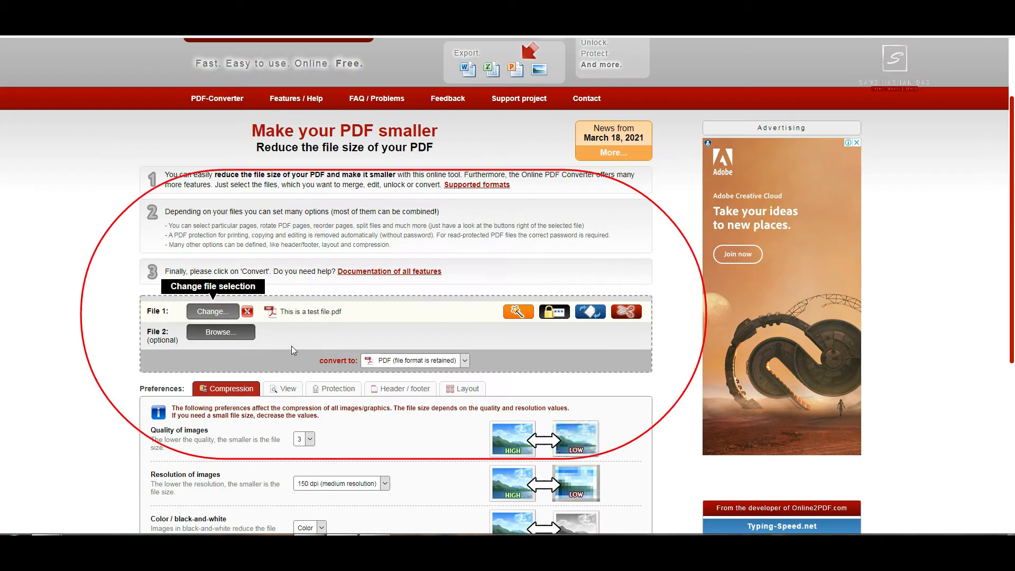
{"action": "left_click", "coordinate": [212, 311]}
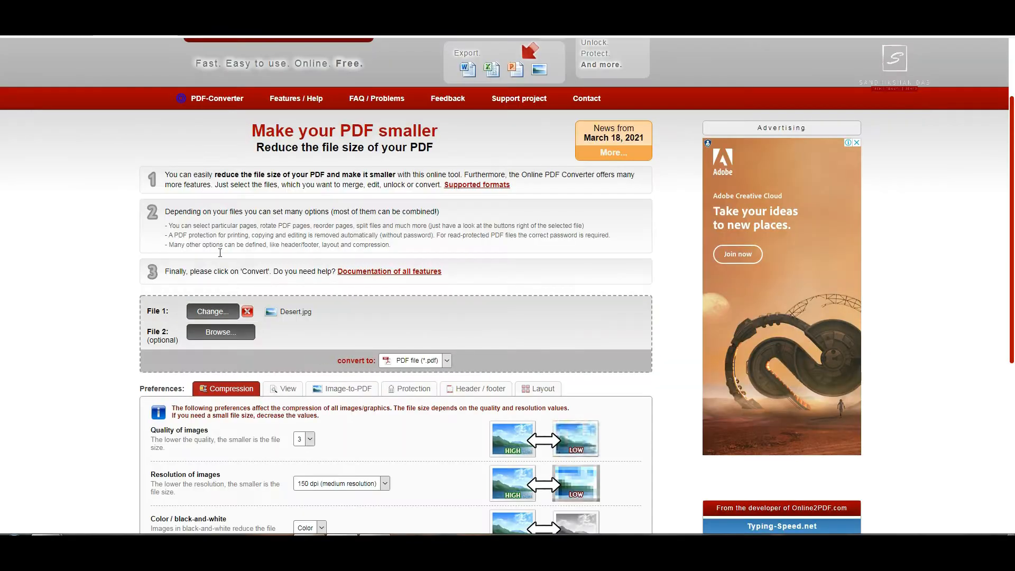
{"action": "scroll", "scroll_direction": "down", "scroll_amount": 3}
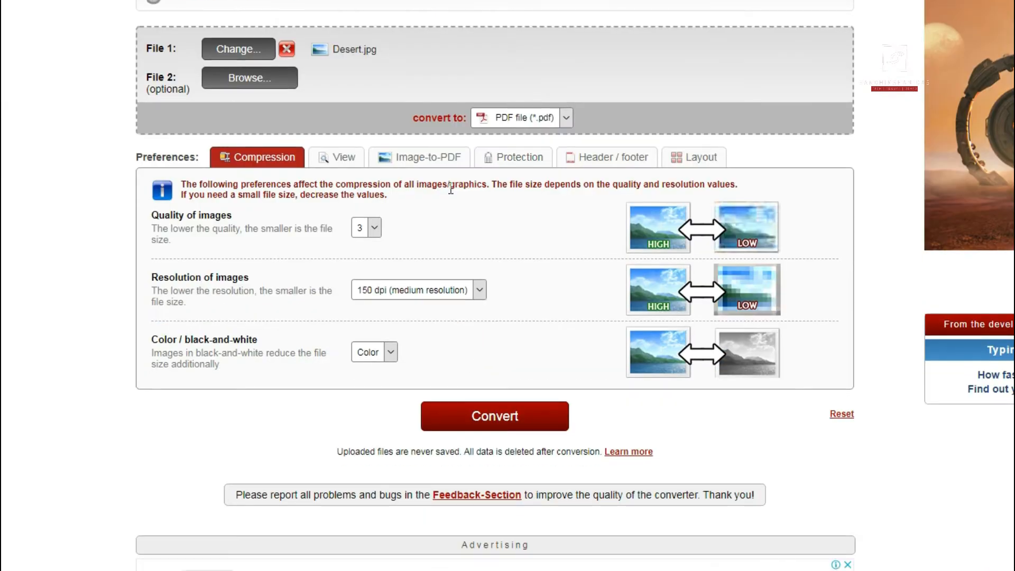
{"action": "left_click", "coordinate": [418, 156]}
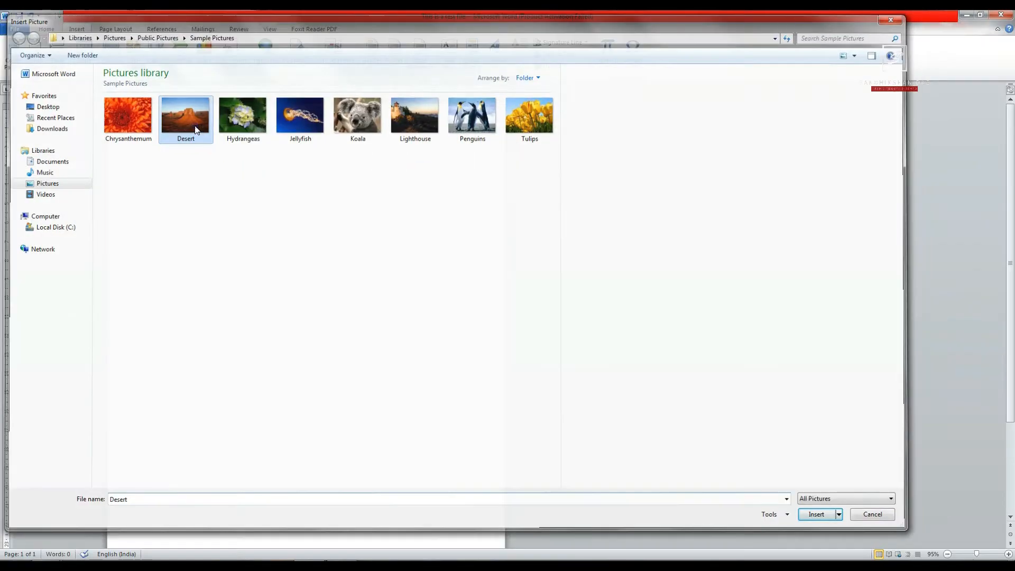
- Insert the Desert photo and add the text 'hfjdhfjhdjfhd' to the document
{"action": "left_click", "coordinate": [815, 514]}
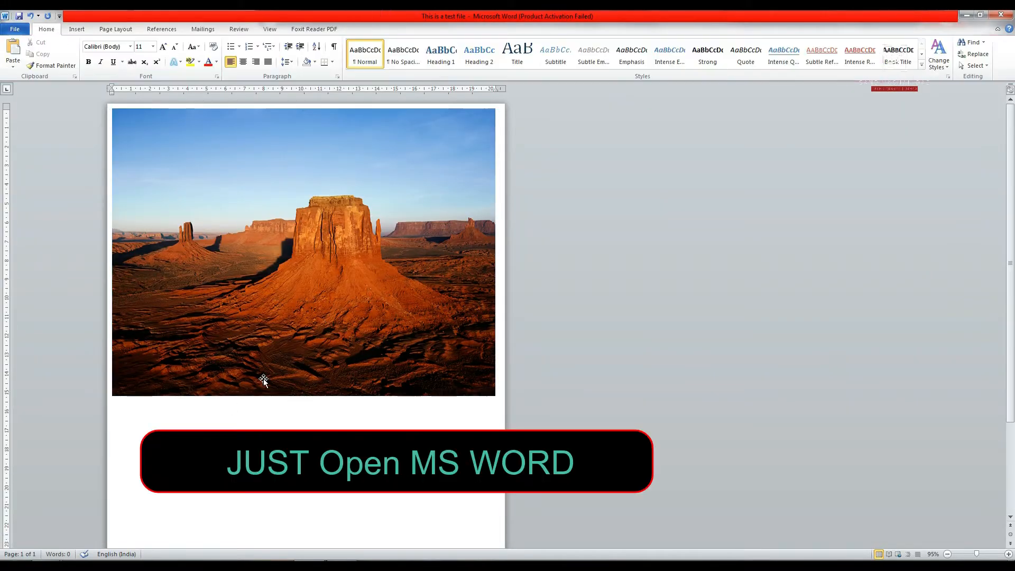
{"action": "type", "text": "hfjdhfjhdjfhd"}
{"action": "type", "text": "56565"}
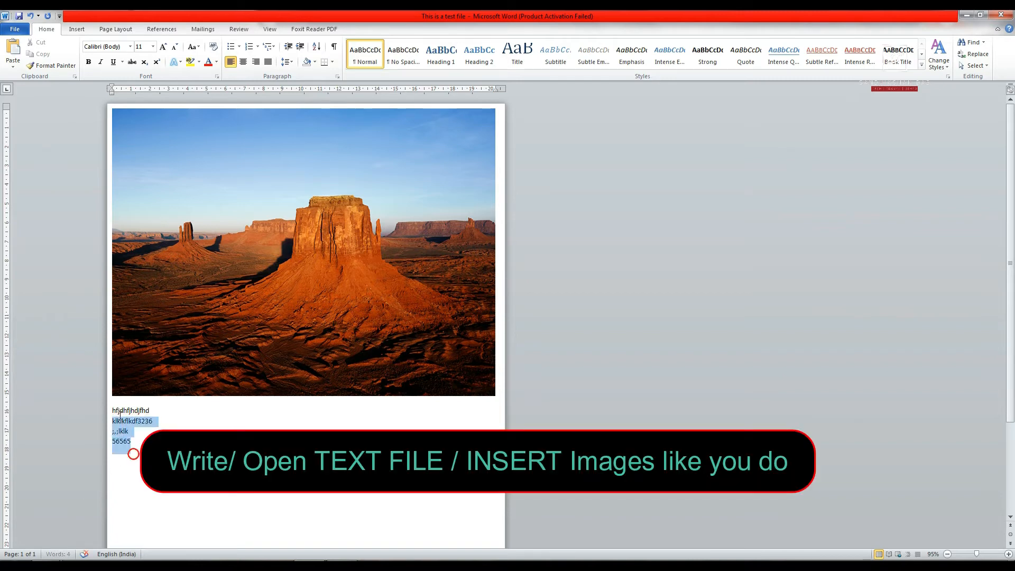
- Save the Word document as a PDF named 'cbc'
{"action": "left_click", "coordinate": [140, 175]}
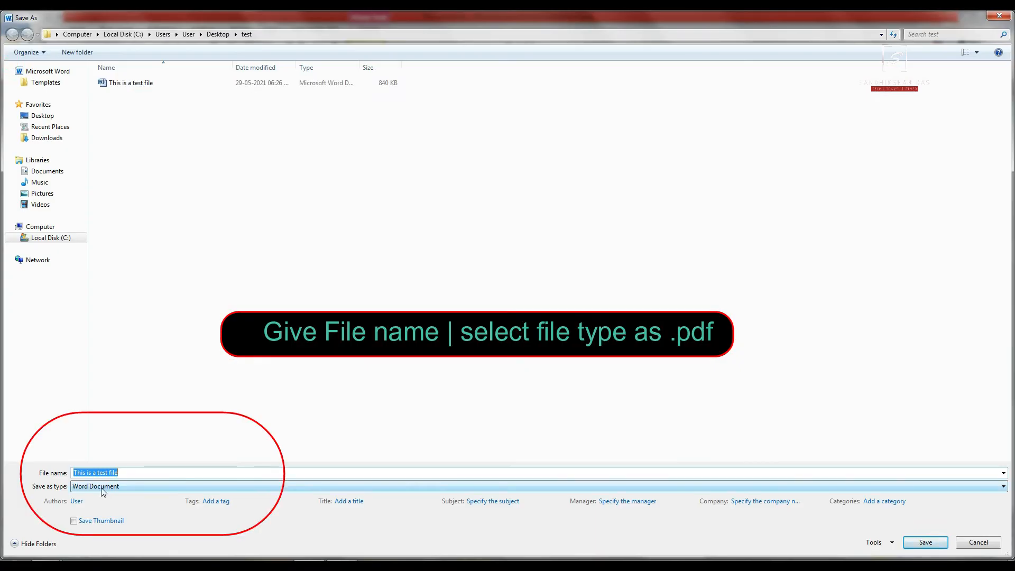
{"action": "type", "text": "cbc"}
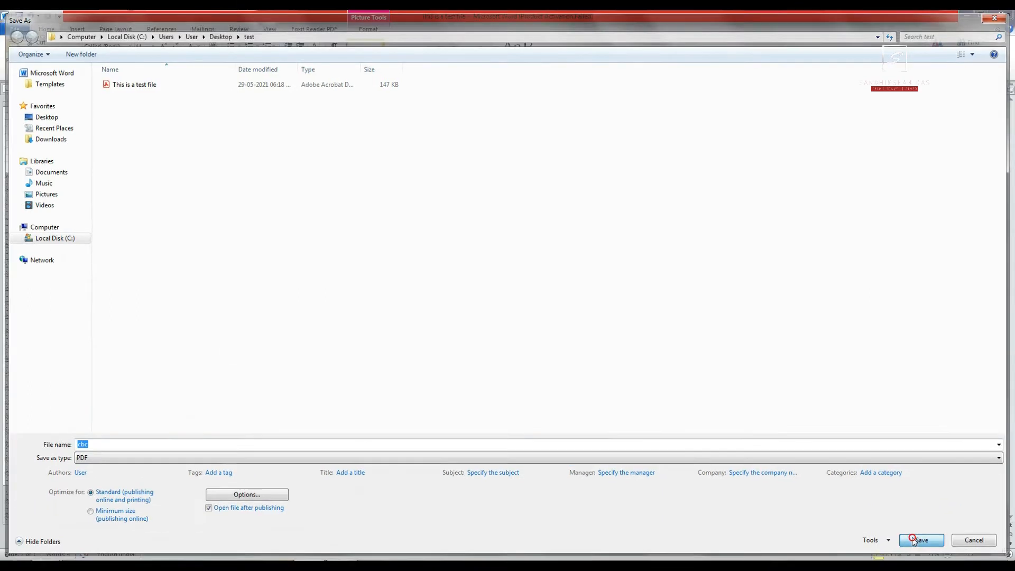
{"action": "left_click", "coordinate": [919, 540]}
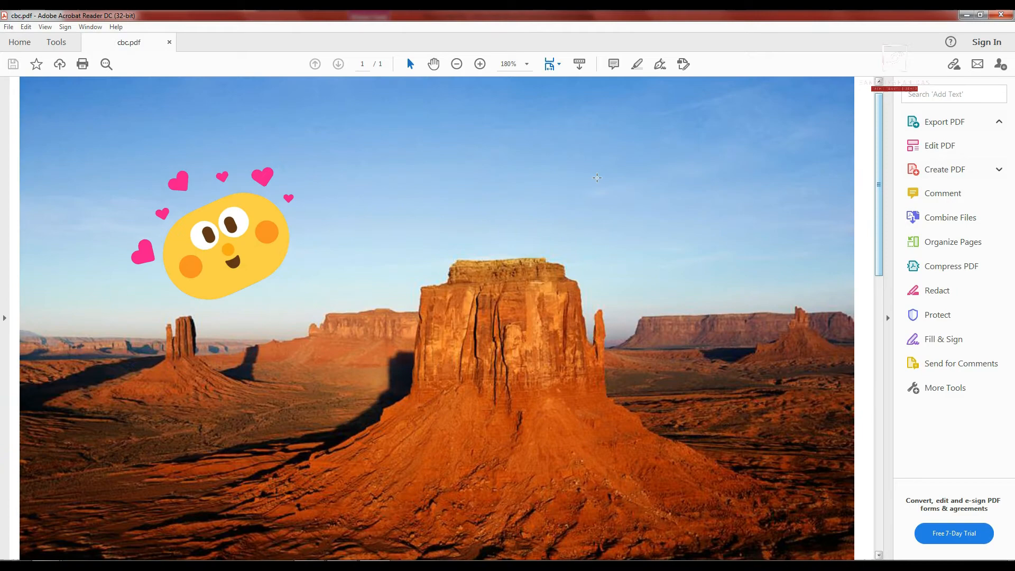
{"action": "left_click", "coordinate": [456, 63]}
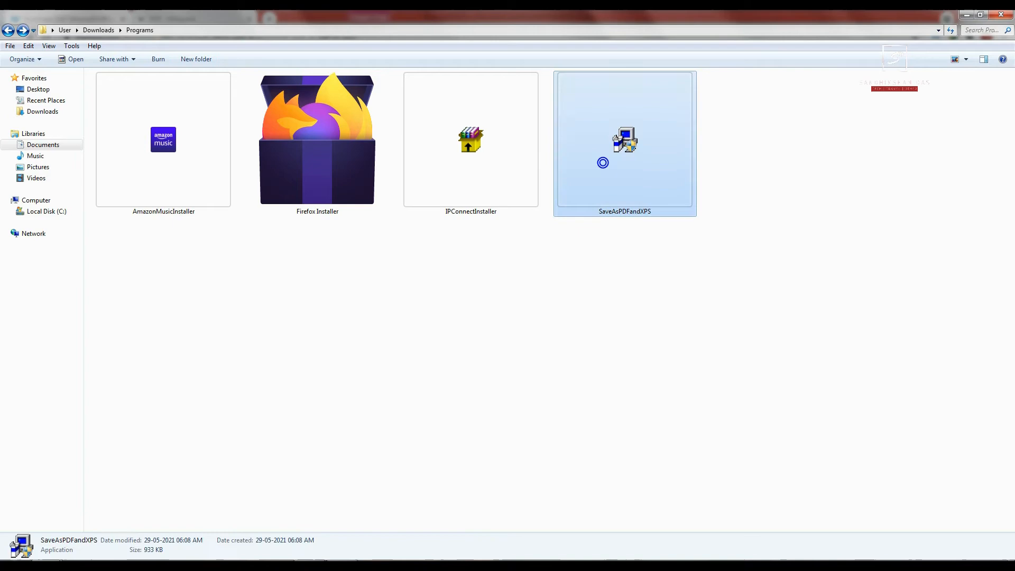
- Run the SaveAsPDFandXPS installer from Downloads > Programs
{"action": "double_click", "coordinate": [623, 140]}
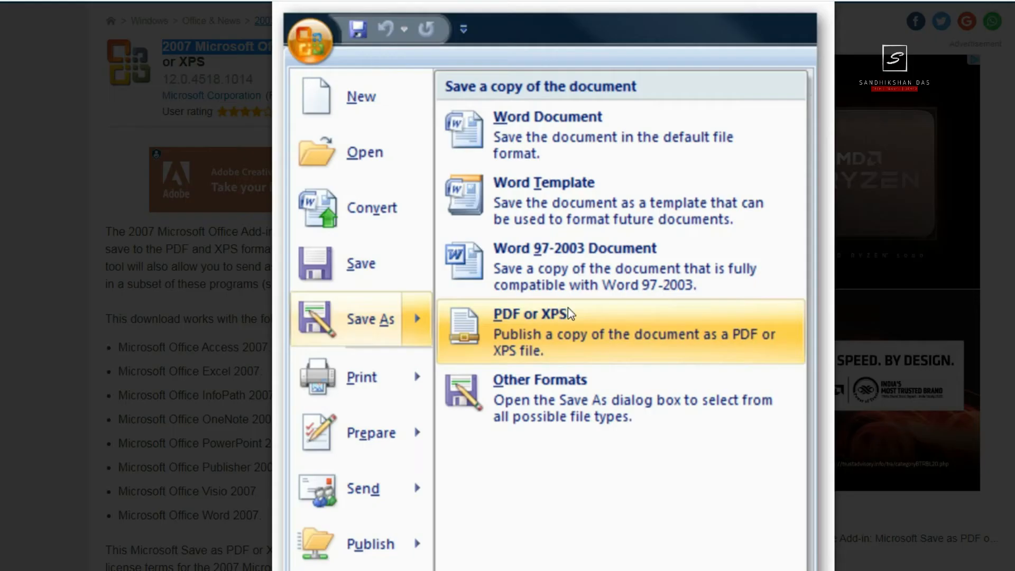
{"action": "mouse_move", "coordinate": [568, 352]}
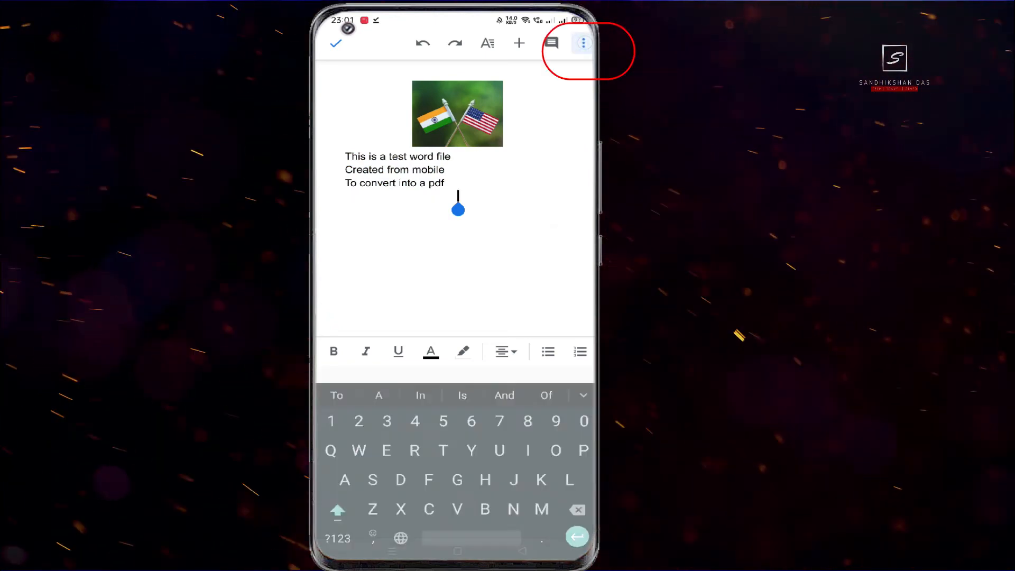
- Reach Save as via the Google Docs menu's Share and export choices
{"action": "left_click", "coordinate": [582, 43]}
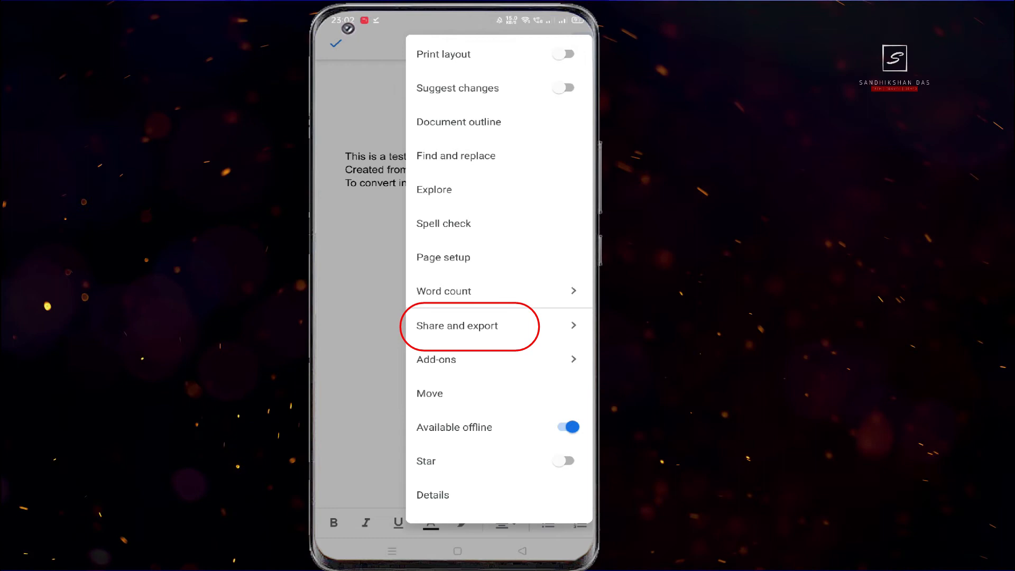
{"action": "left_click", "coordinate": [457, 325]}
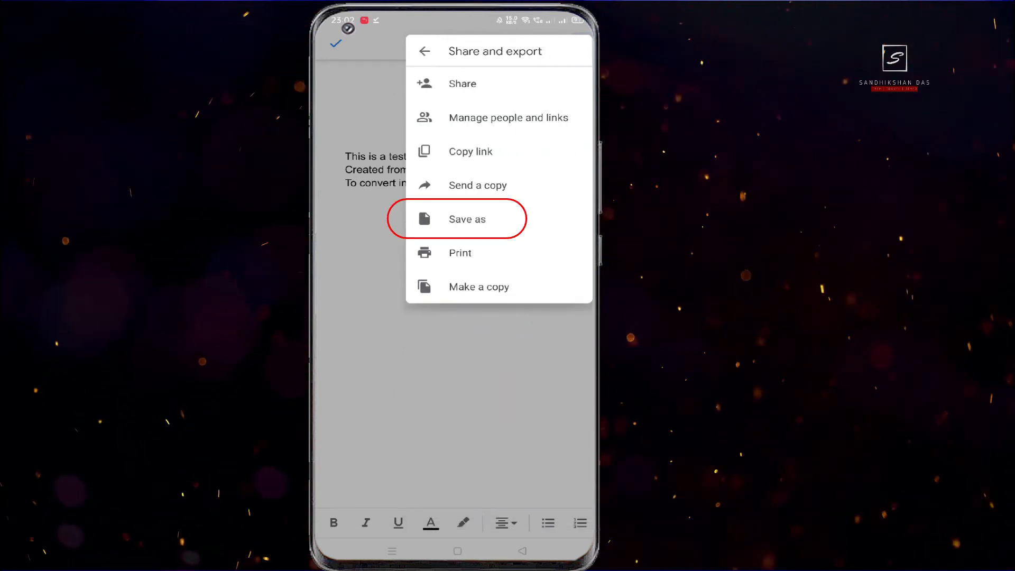
{"action": "left_click", "coordinate": [467, 219]}
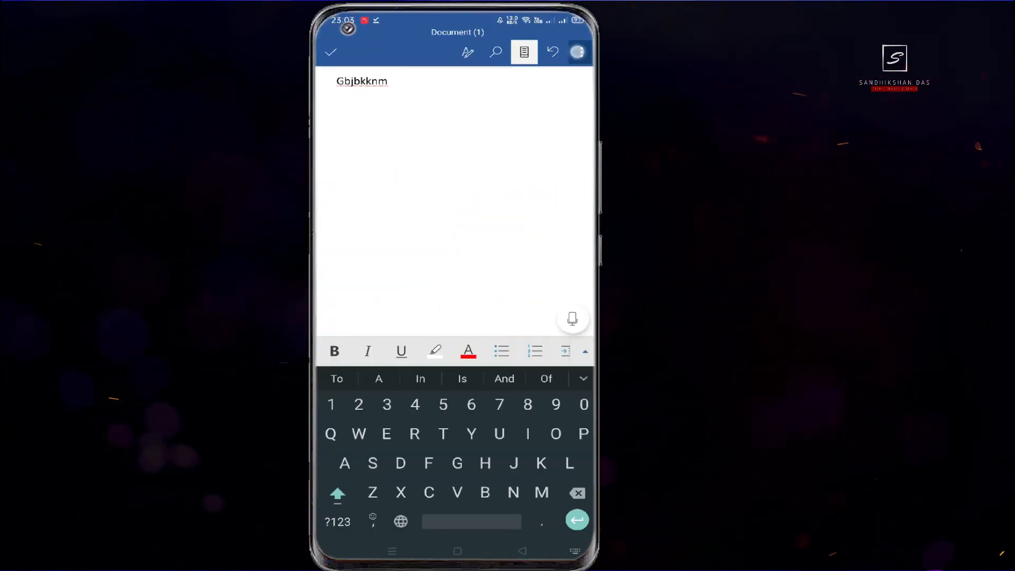
{"action": "left_click", "coordinate": [578, 53]}
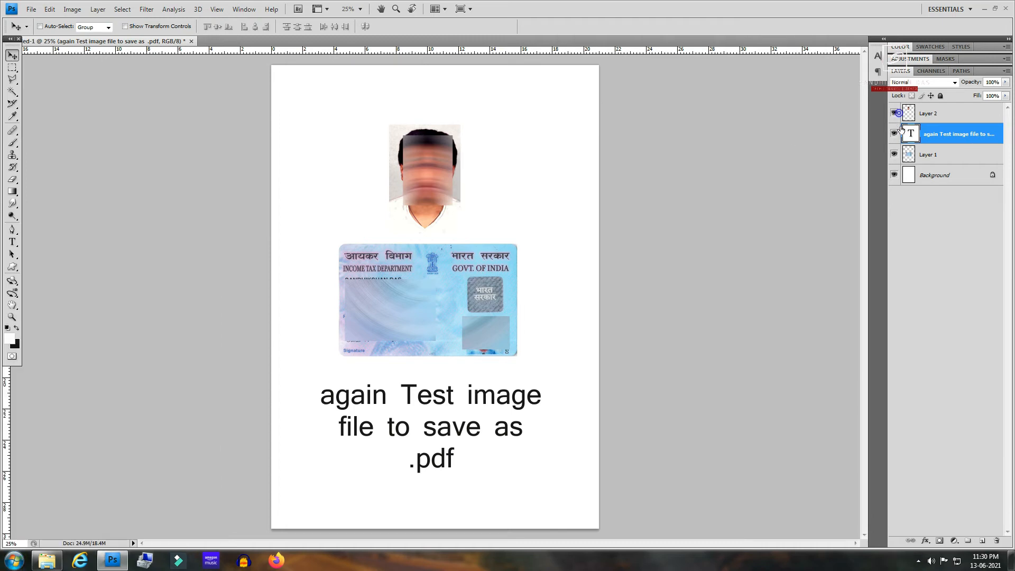
- Save the layout as 'test file.pdf' in Photoshop PDF format inside the test folder
{"action": "left_click", "coordinate": [31, 8]}
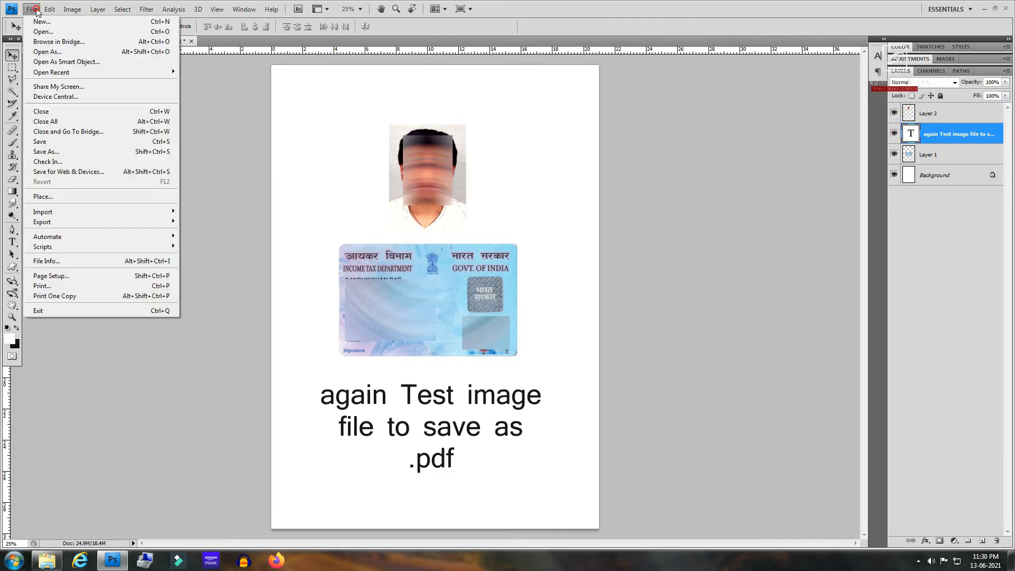
{"action": "left_click", "coordinate": [46, 151]}
{"action": "type", "text": "test file"}
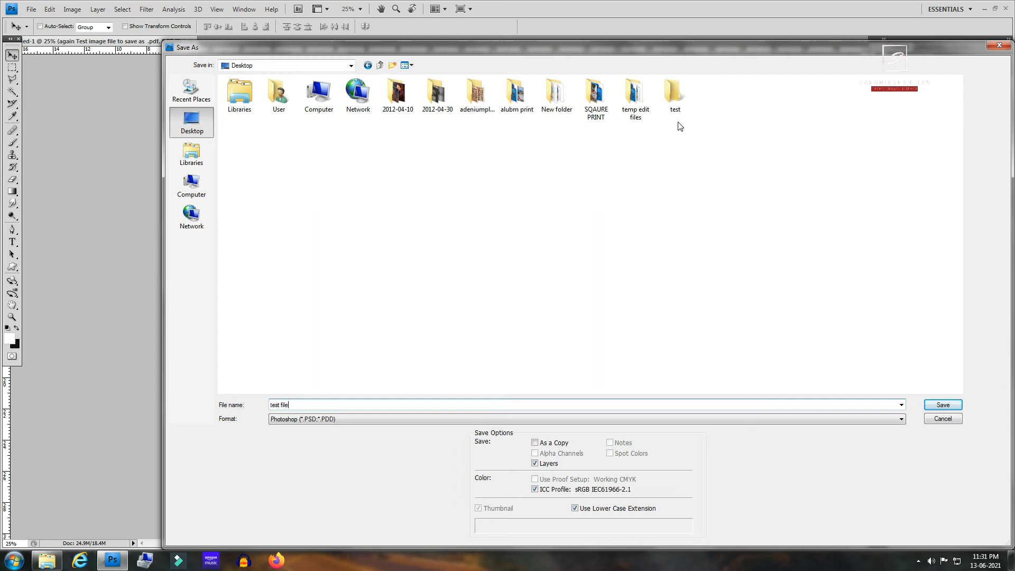
{"action": "double_click", "coordinate": [673, 93]}
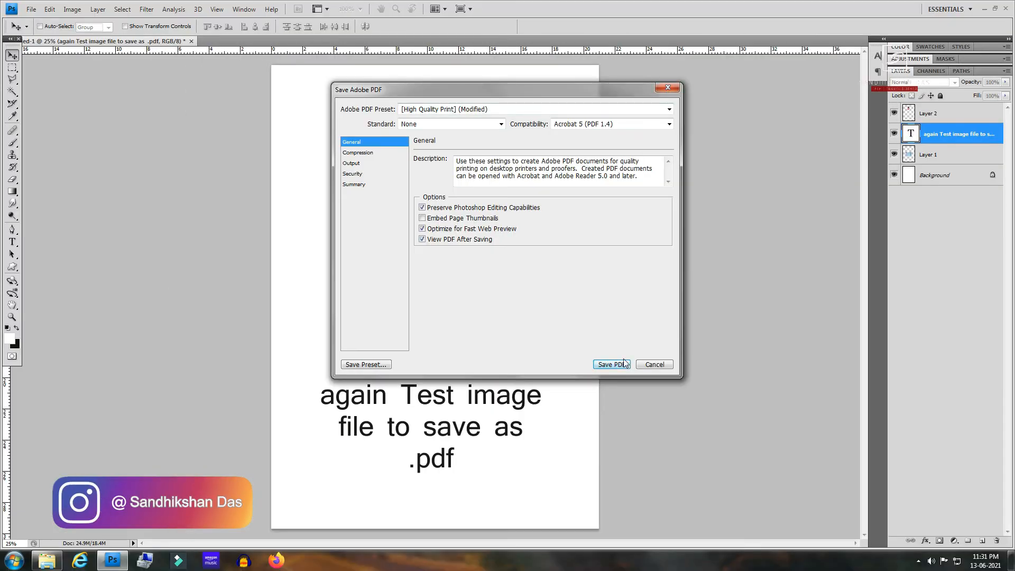
{"action": "left_click", "coordinate": [609, 363]}
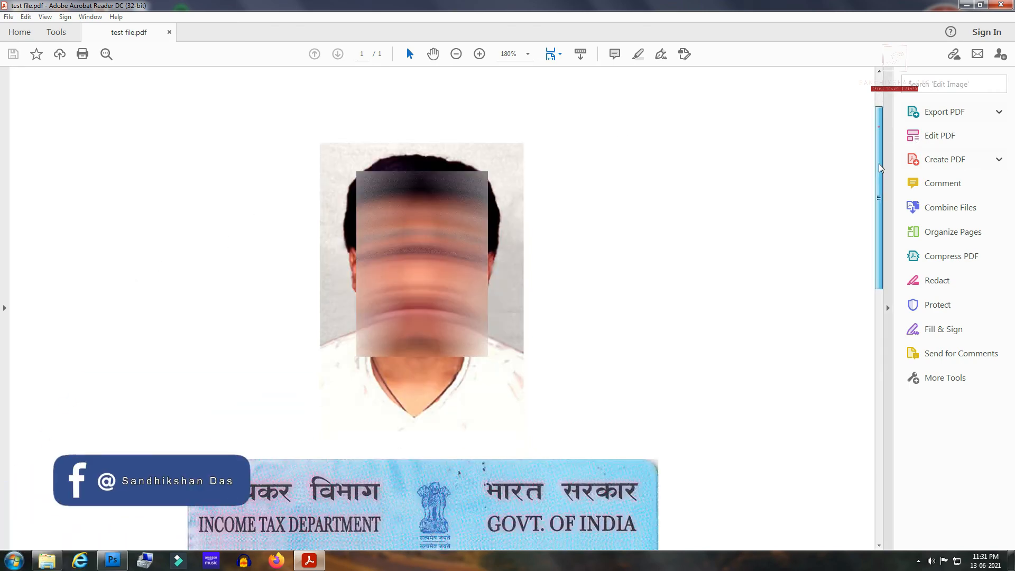
{"action": "scroll", "scroll_direction": "down", "scroll_amount": 3}
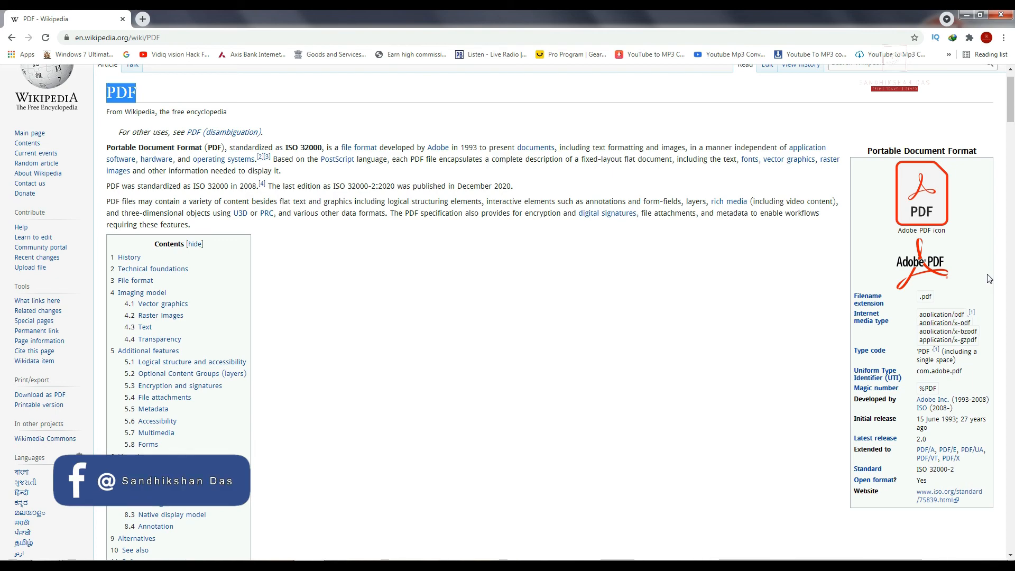
{"action": "left_click", "coordinate": [140, 19]}
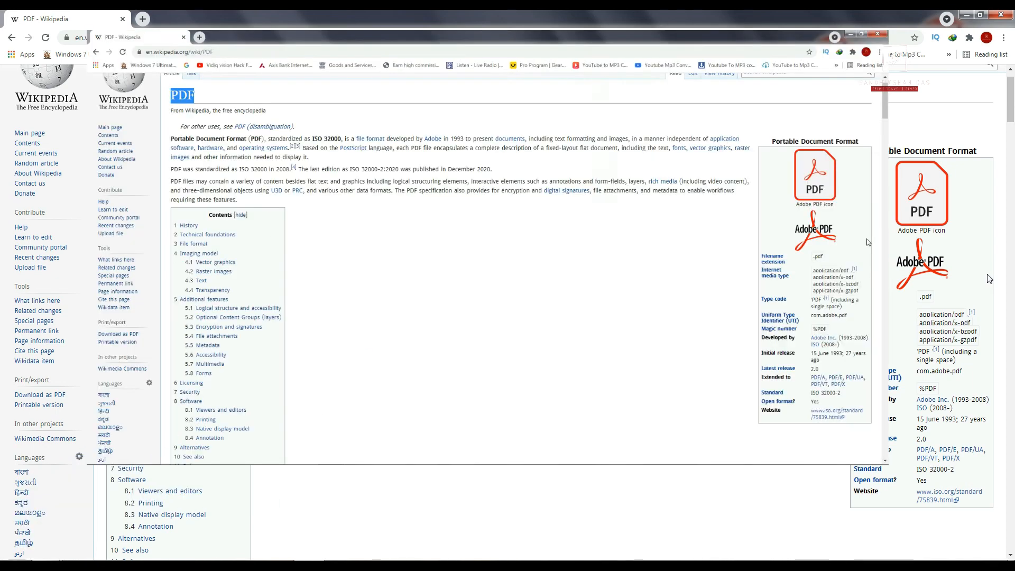